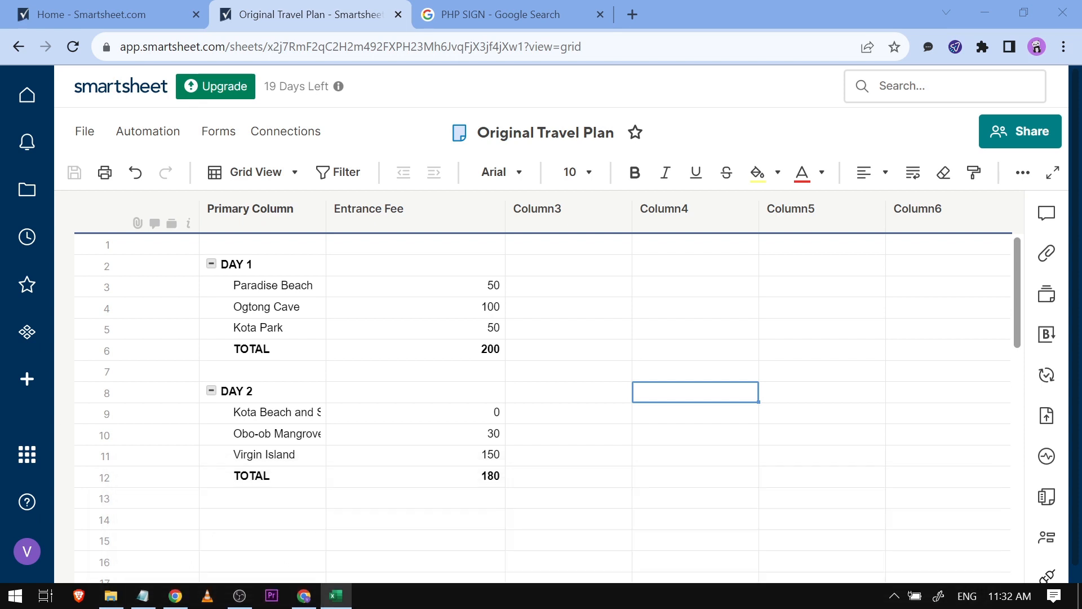
{"action": "mouse_move", "coordinate": [544, 133]}
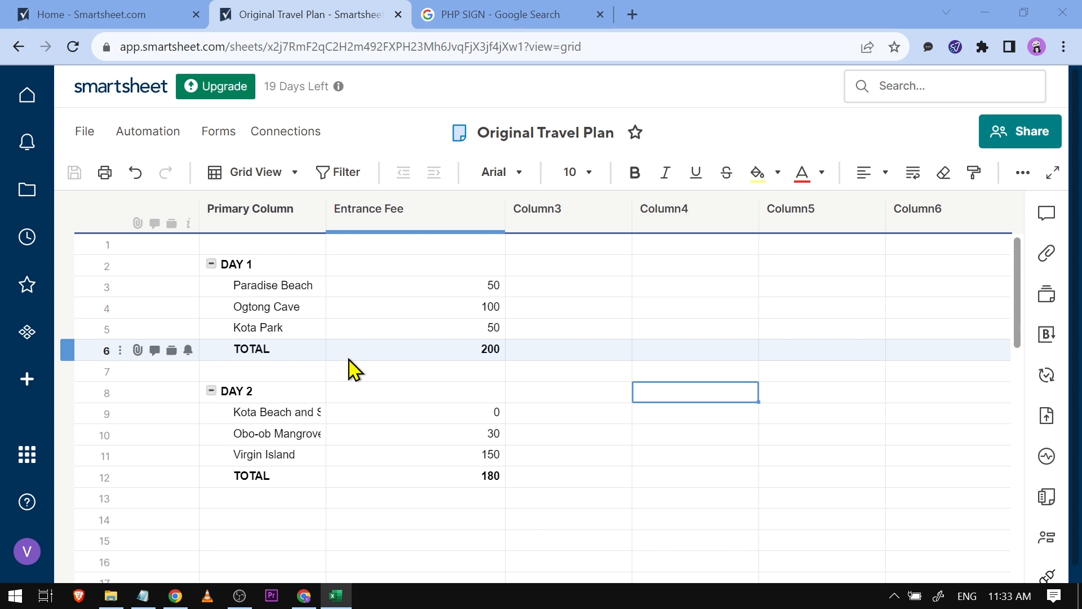
{"action": "mouse_move", "coordinate": [894, 473]}
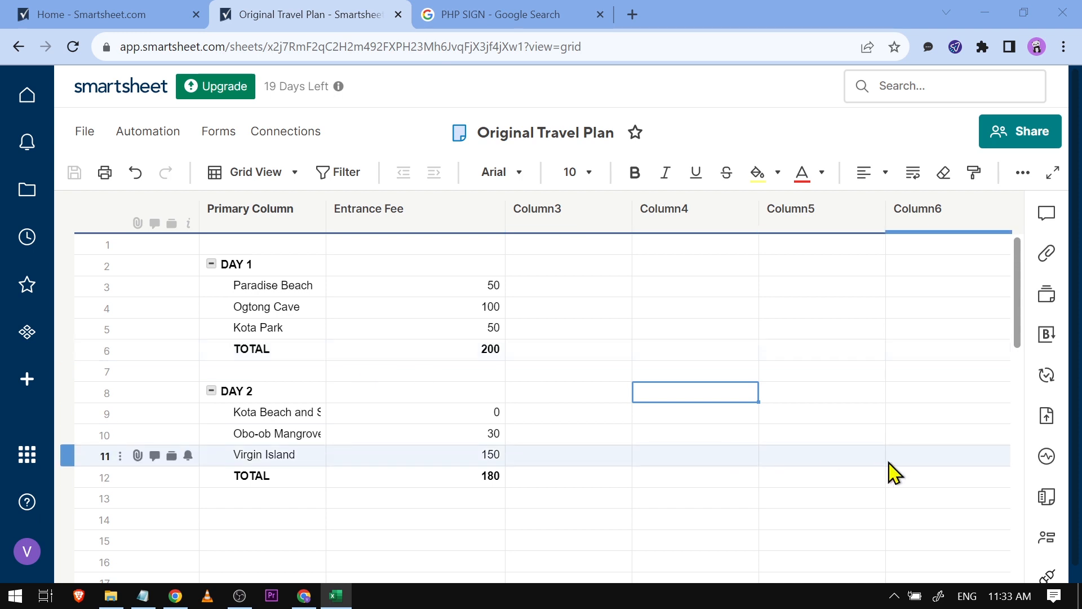
{"action": "mouse_move", "coordinate": [1046, 496]}
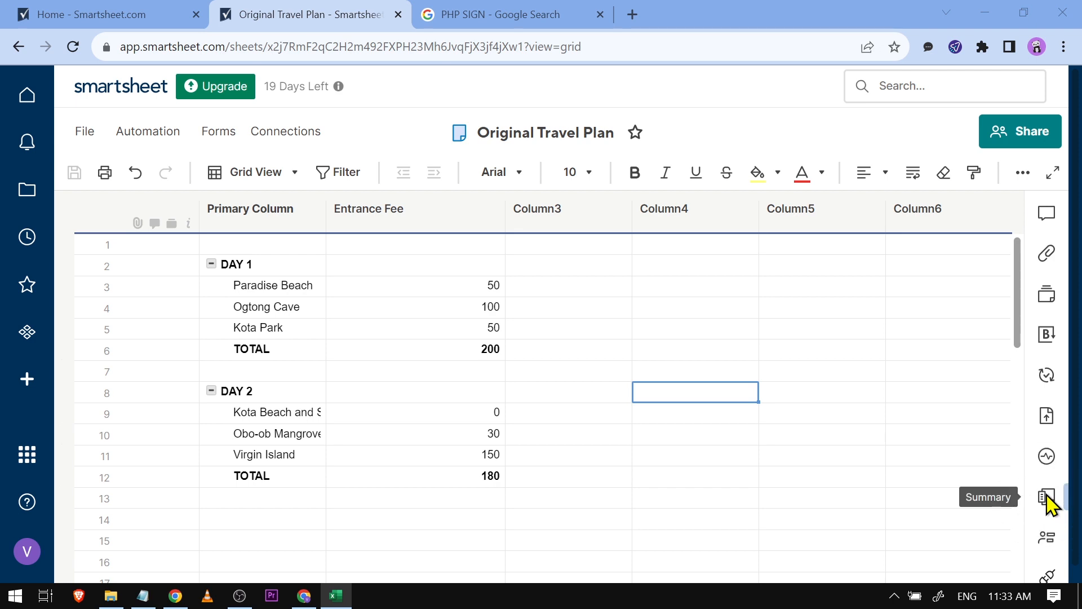
Create a date-type summary field named Date Visited and set it to October 20, 2023
{"action": "left_click", "coordinate": [1046, 496]}
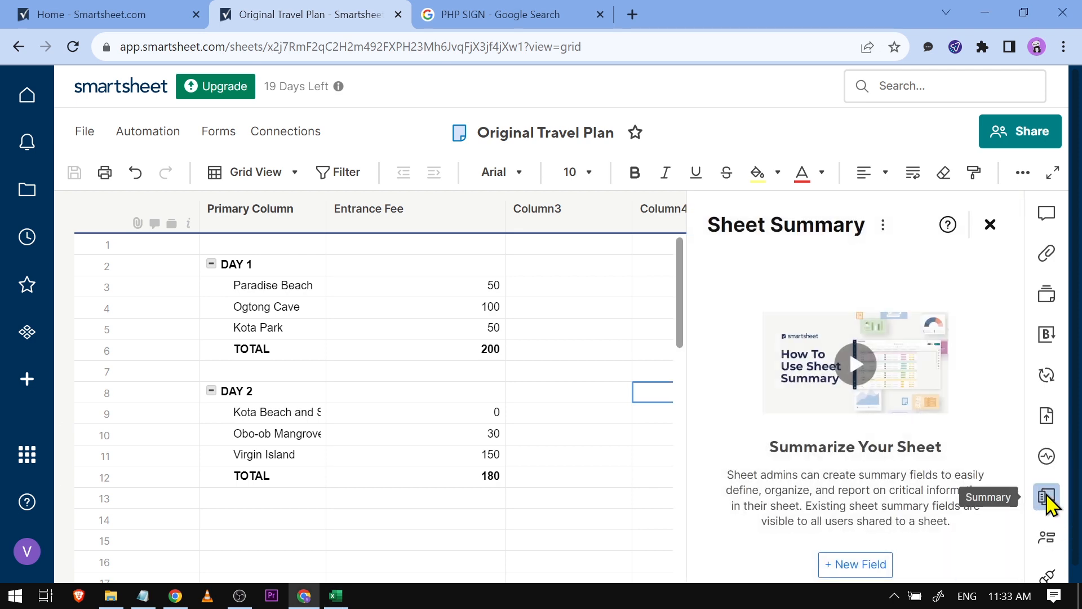
{"action": "mouse_move", "coordinate": [814, 290]}
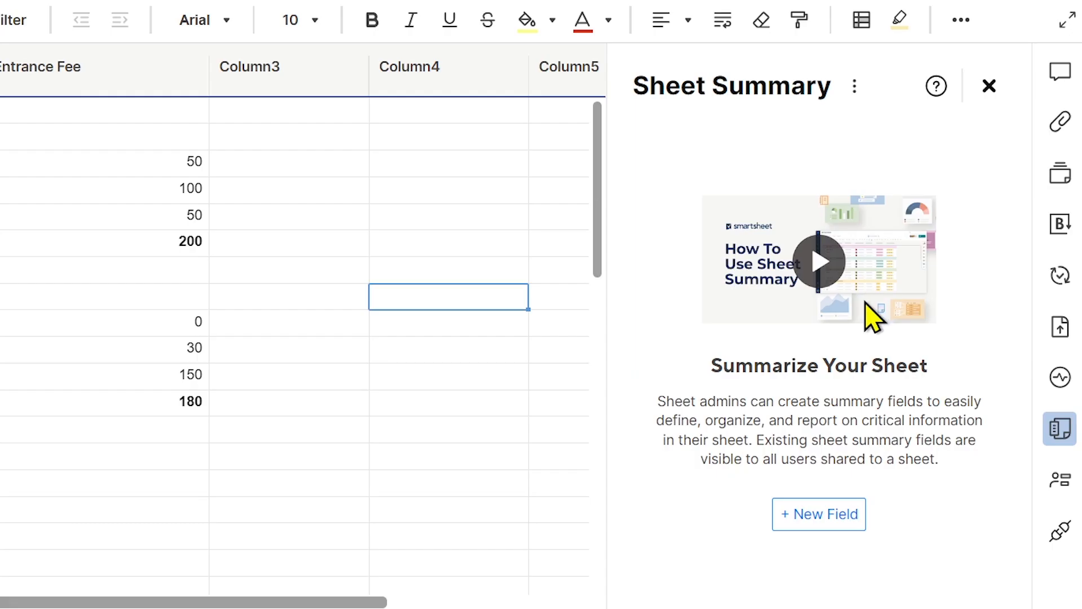
{"action": "left_click", "coordinate": [818, 514]}
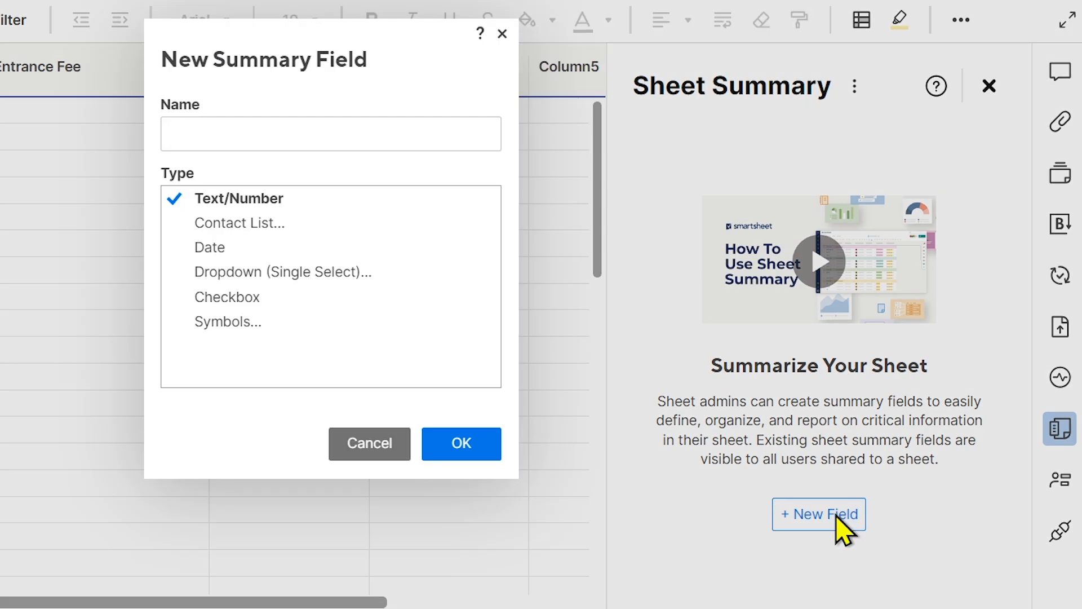
{"action": "left_click", "coordinate": [330, 134]}
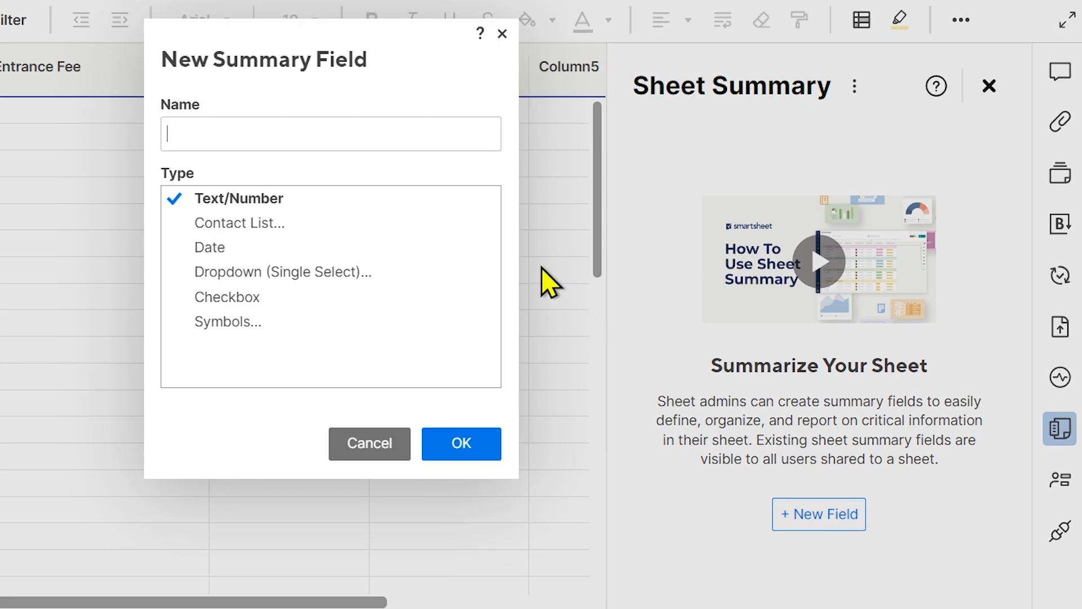
{"action": "type", "text": "Date Visite"}
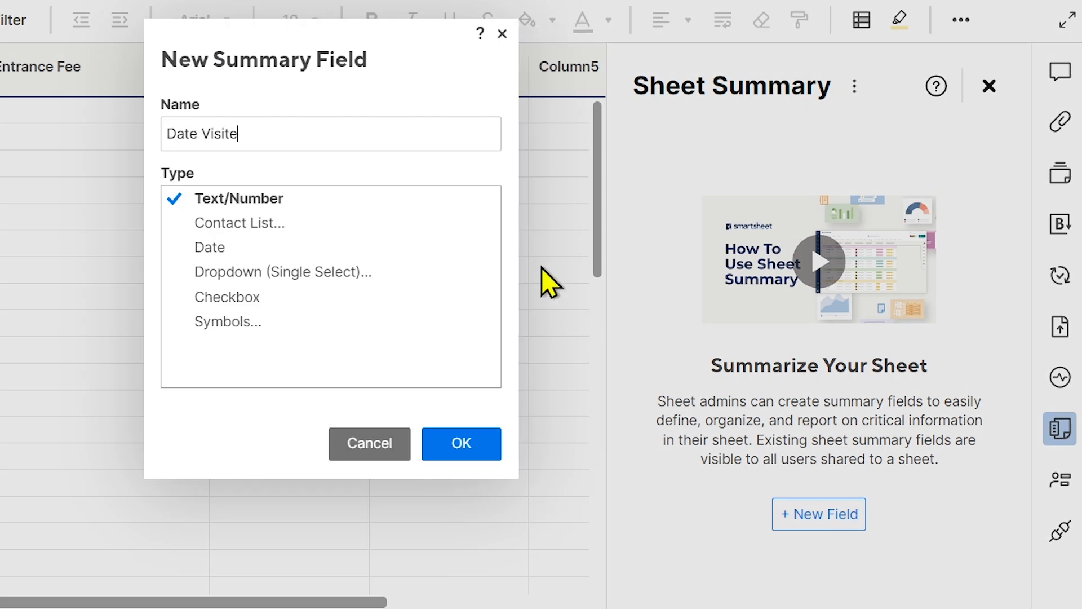
{"action": "left_click", "coordinate": [210, 247]}
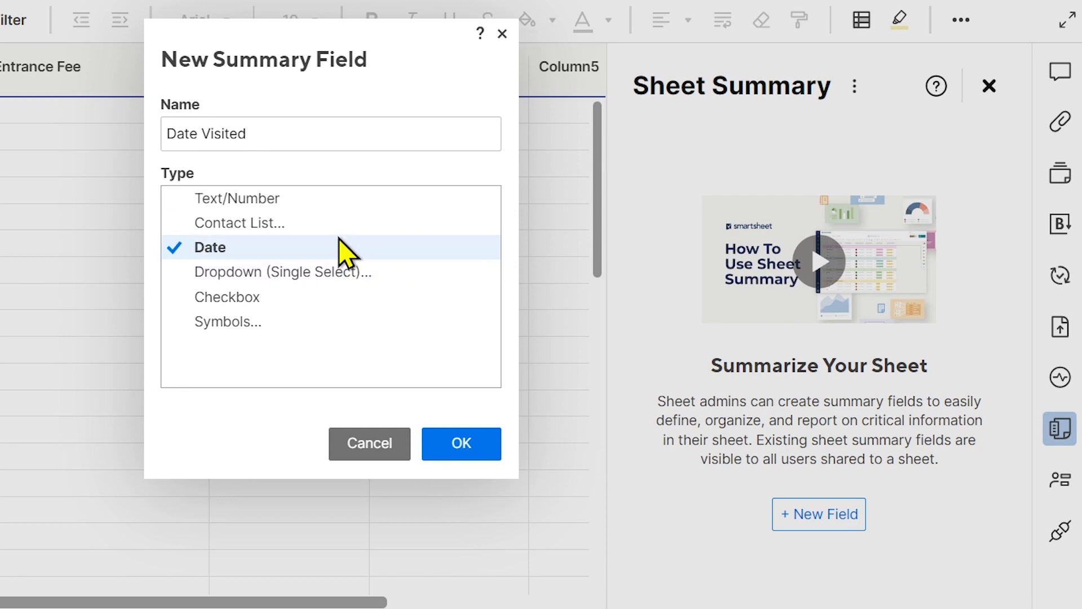
{"action": "mouse_move", "coordinate": [461, 443]}
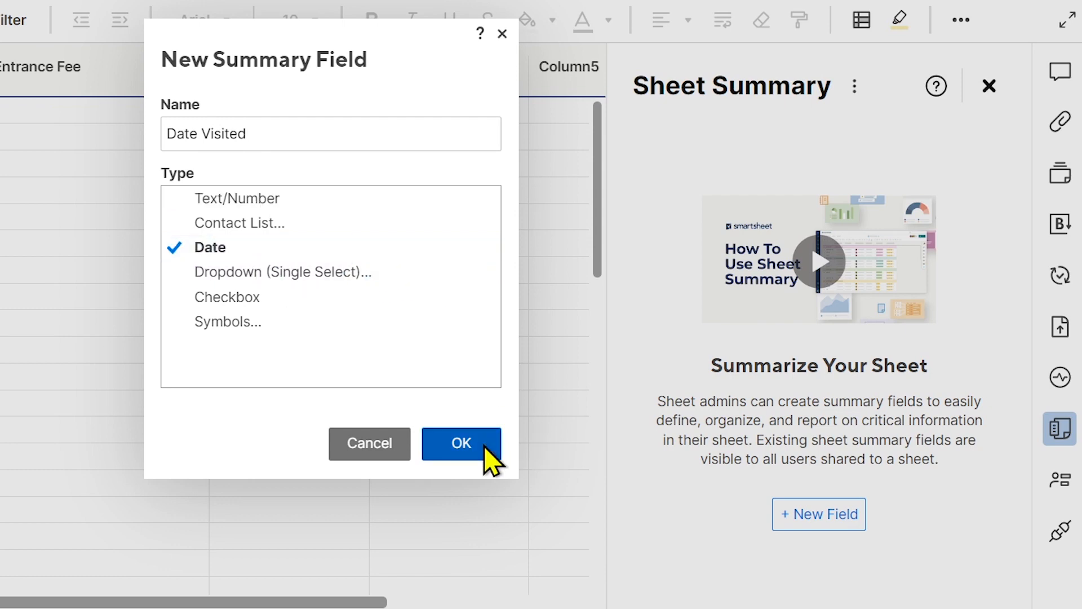
{"action": "left_click", "coordinate": [461, 443]}
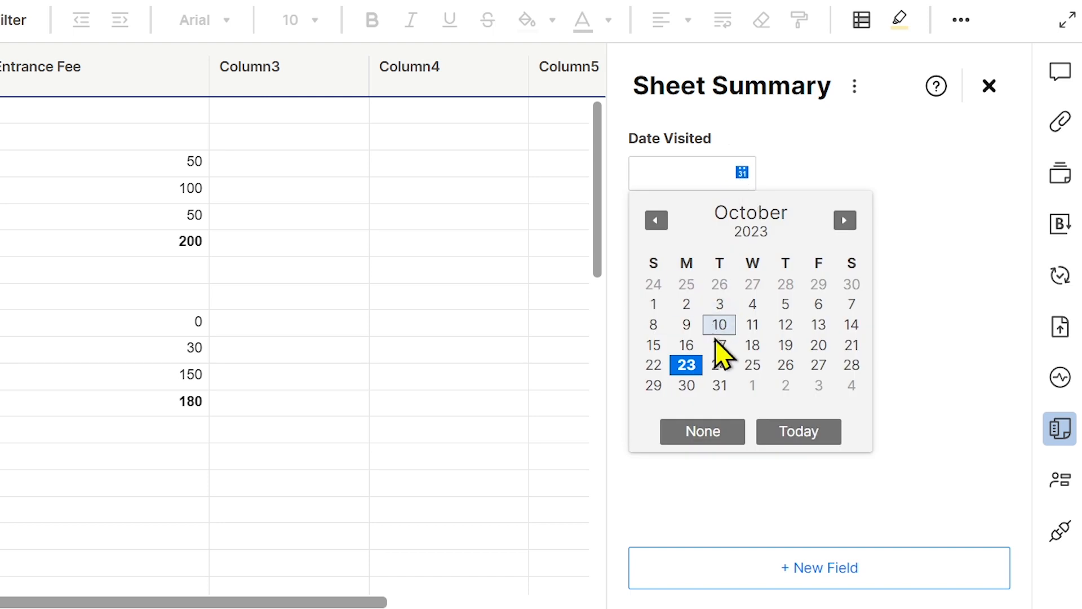
{"action": "mouse_move", "coordinate": [819, 345]}
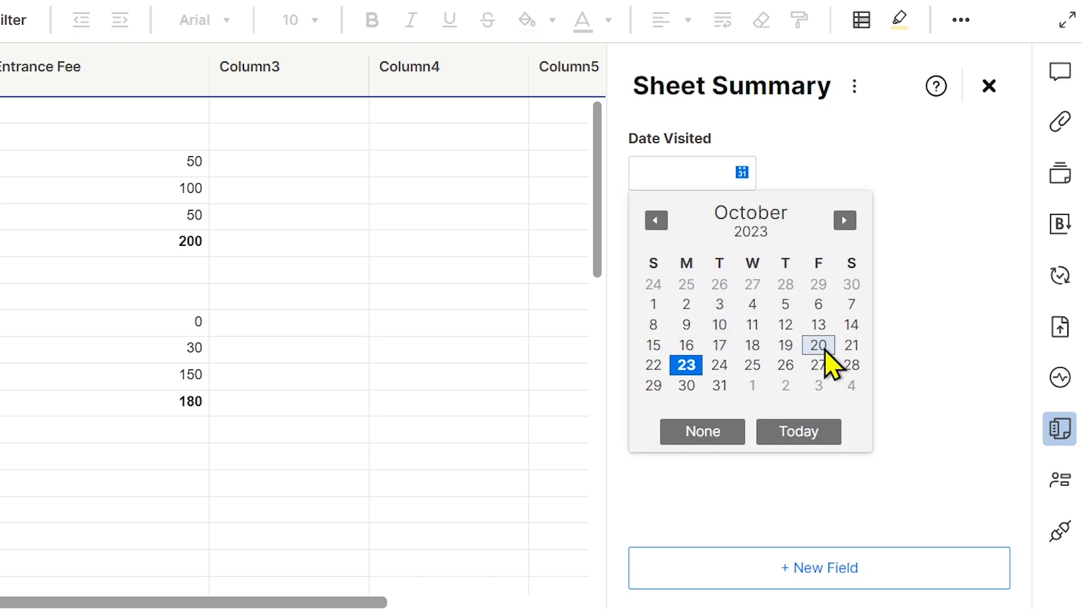
{"action": "left_click", "coordinate": [818, 345]}
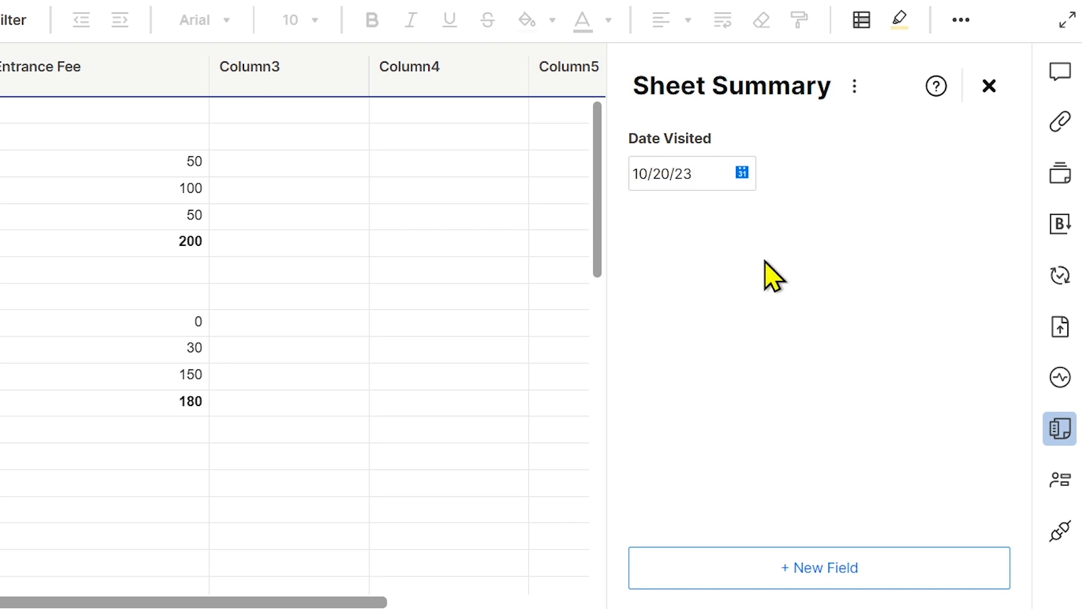
{"action": "mouse_move", "coordinate": [727, 222]}
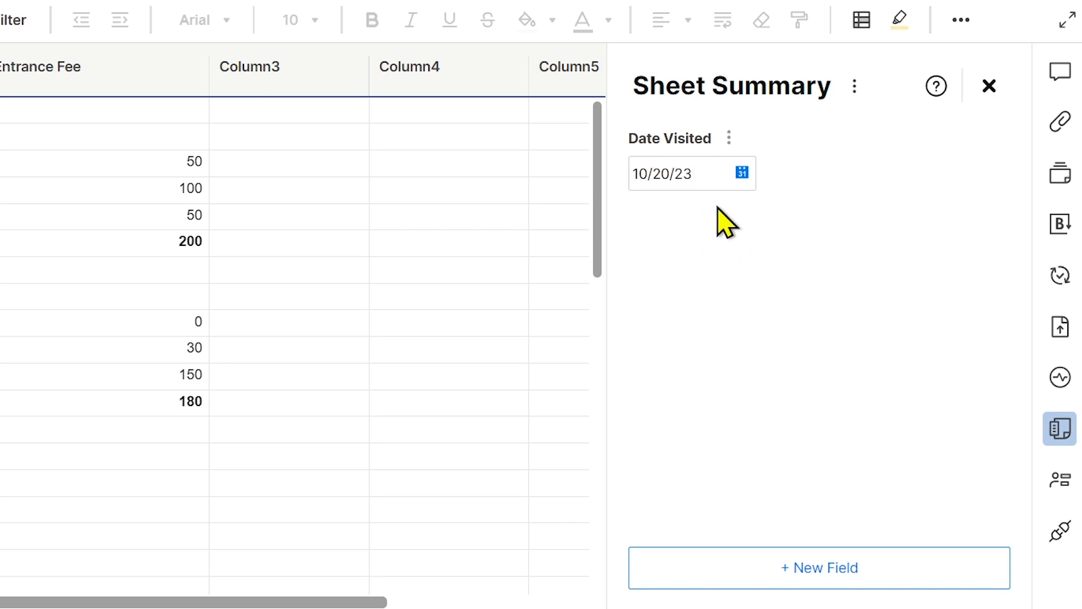
Create a single-select dropdown field Best Place Visited listing the six itinerary places
{"action": "left_click", "coordinate": [819, 567]}
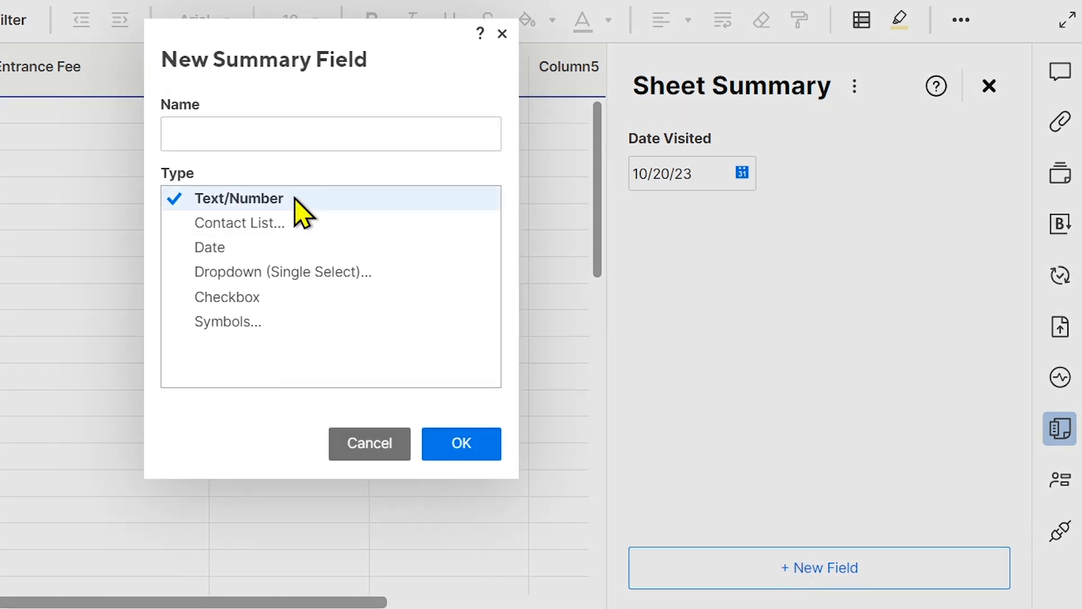
{"action": "type", "text": "Best P"}
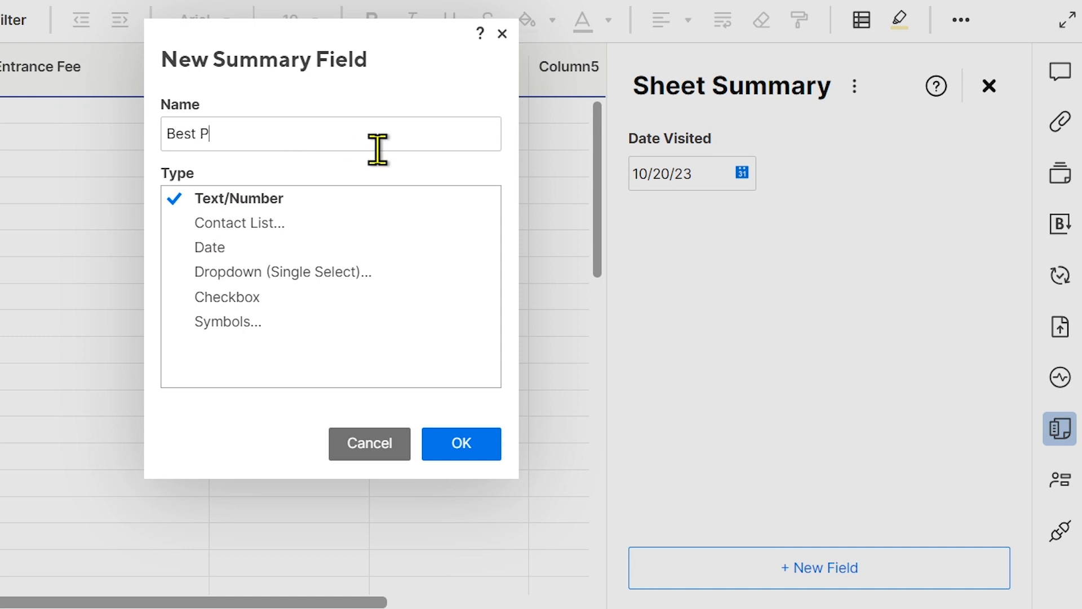
{"action": "type", "text": "lace Visited"}
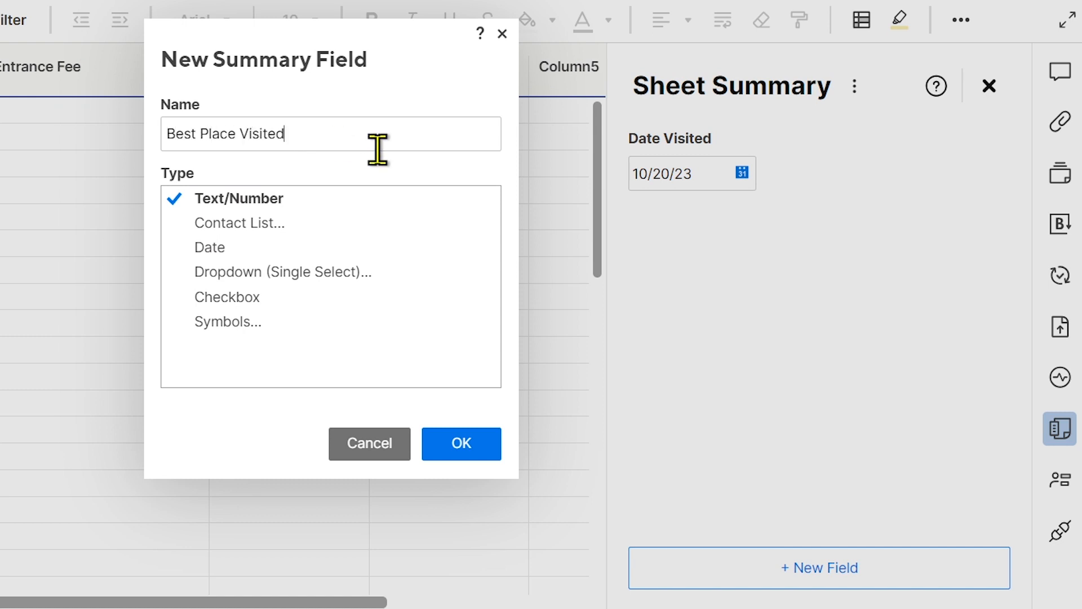
{"action": "mouse_move", "coordinate": [289, 272]}
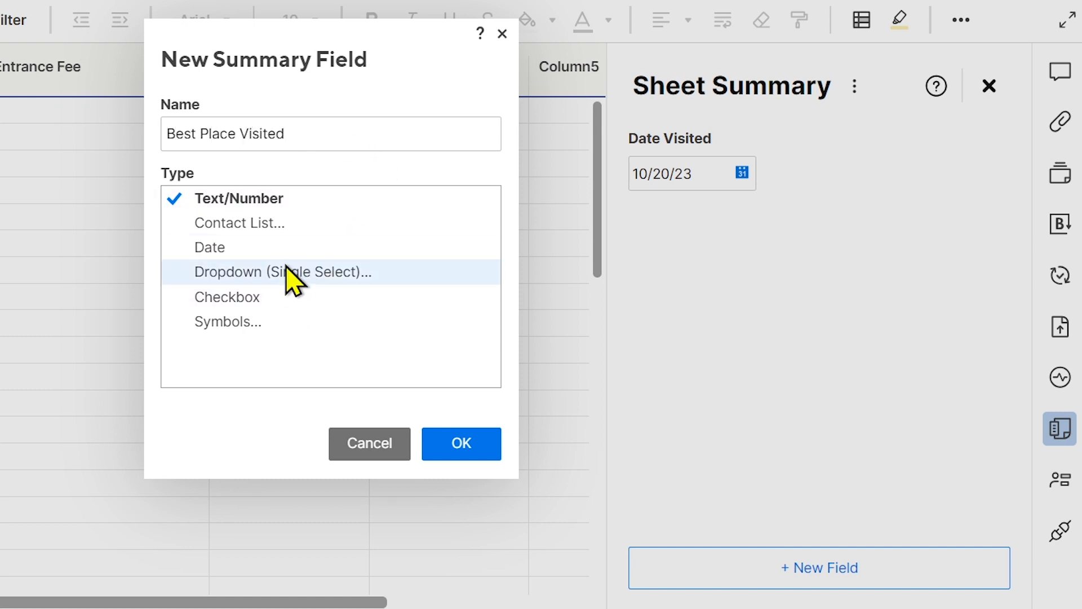
{"action": "left_click", "coordinate": [282, 272]}
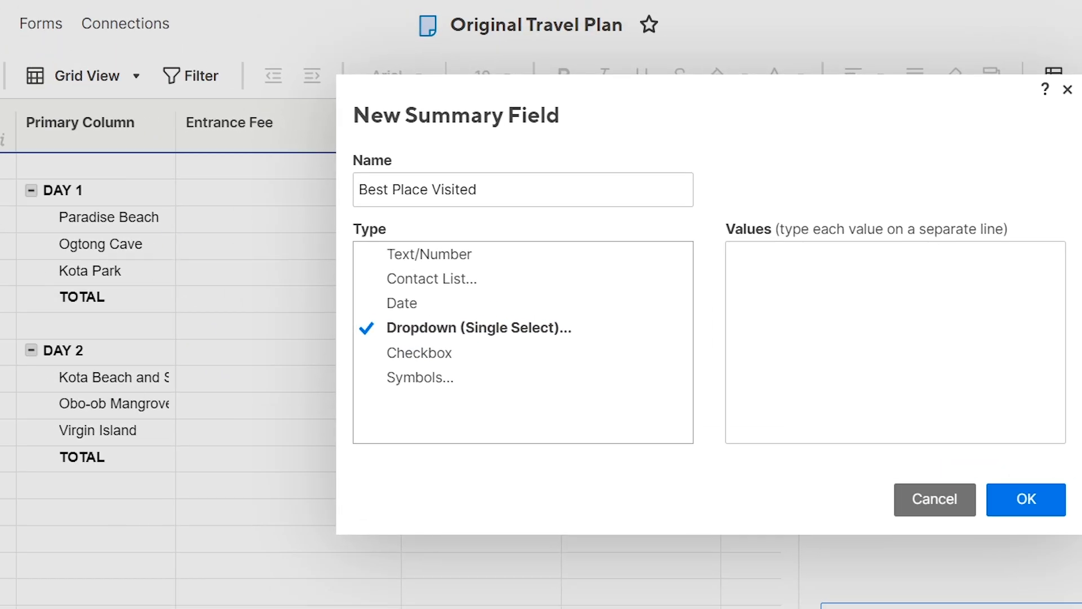
{"action": "mouse_move", "coordinate": [140, 462]}
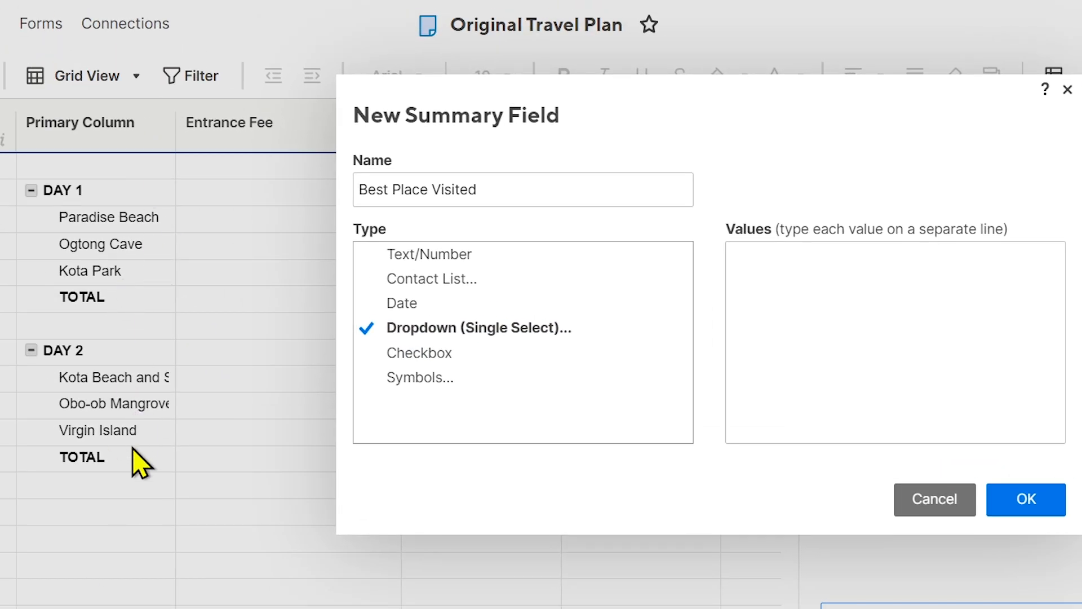
{"action": "left_click", "coordinate": [869, 413]}
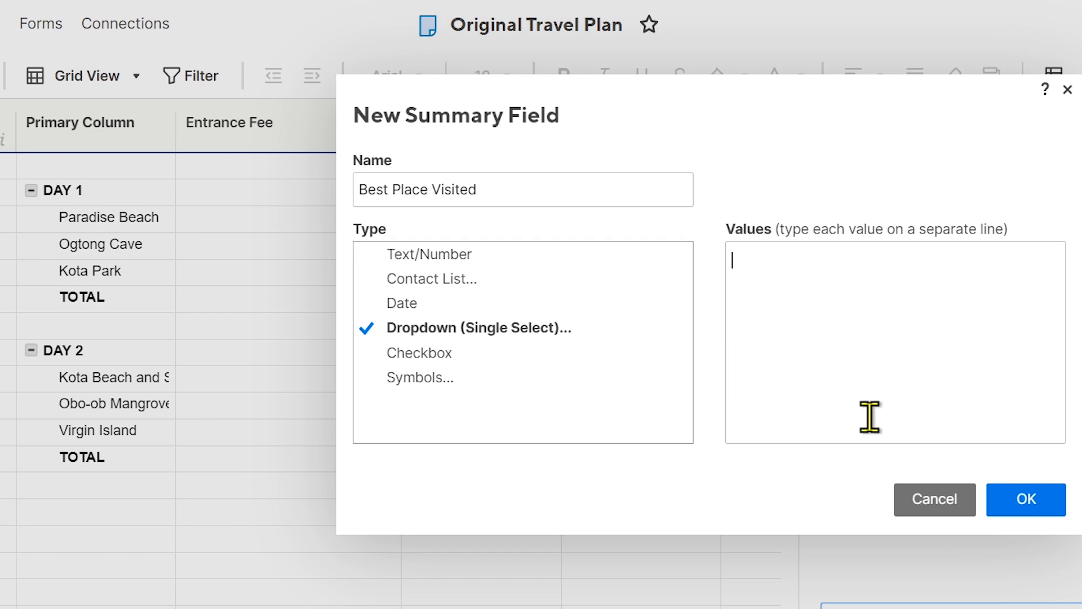
{"action": "type", "text": "Paradise Beach"}
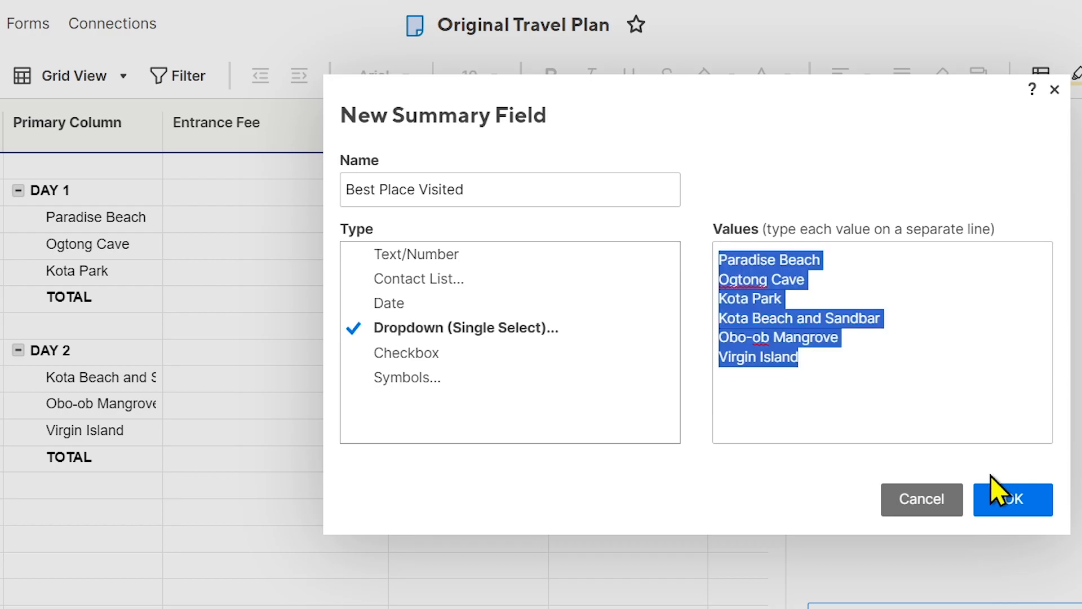
{"action": "left_click", "coordinate": [1012, 499]}
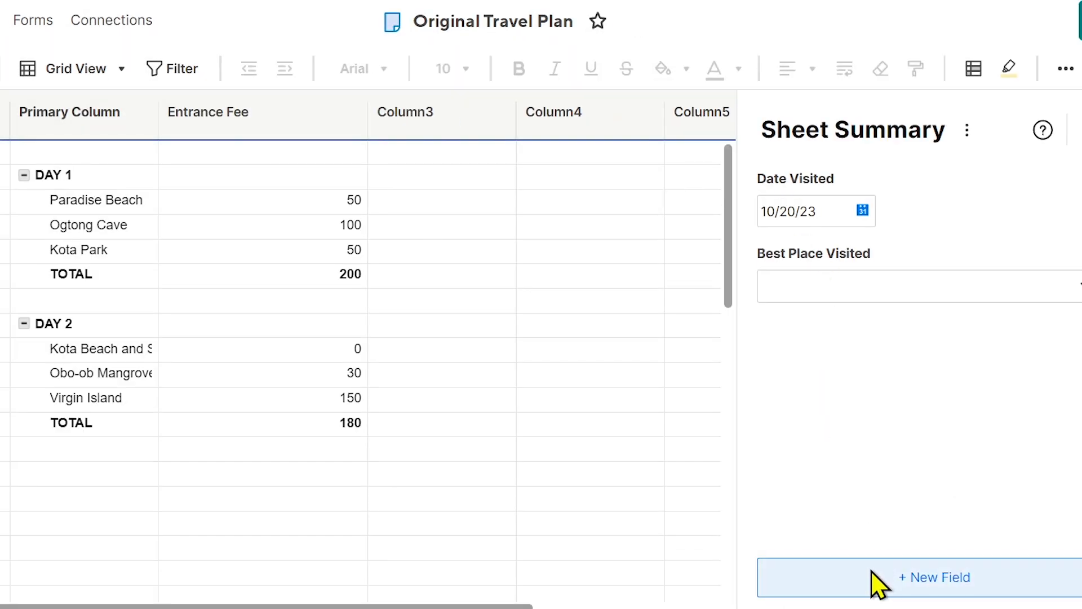
Create a single-select dropdown field Not Recommended Place to Visit with the same six places
{"action": "left_click", "coordinate": [914, 577]}
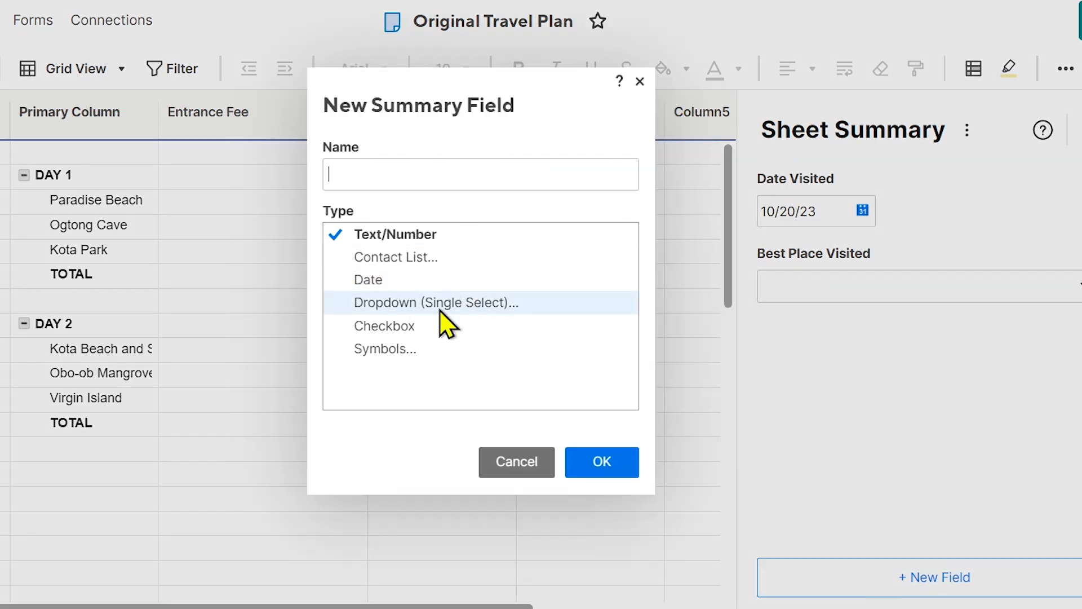
{"action": "left_click", "coordinate": [437, 302]}
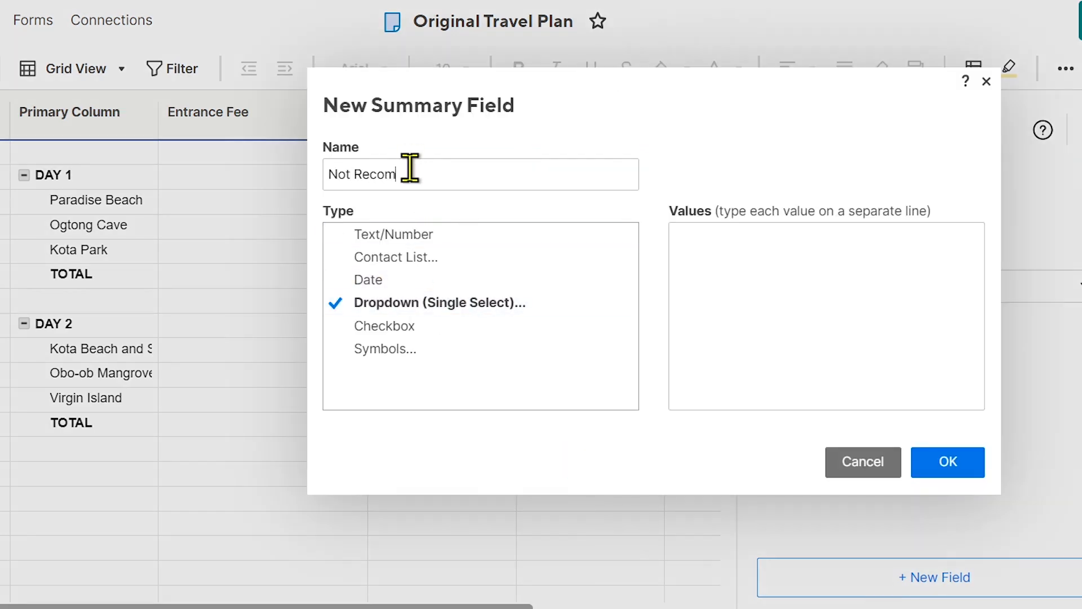
{"action": "type", "text": "mended Pla"}
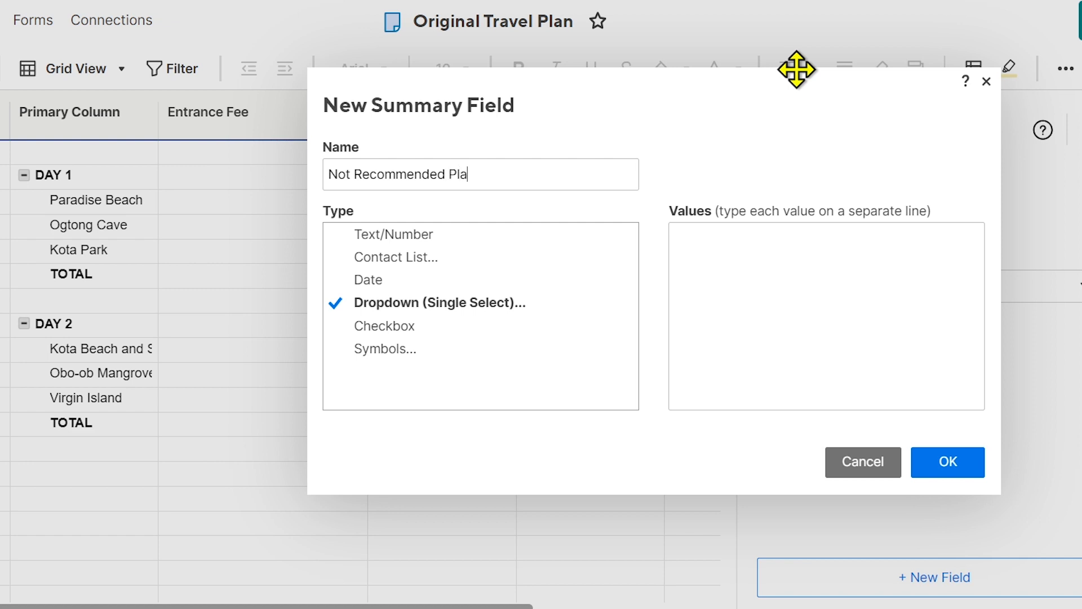
{"action": "type", "text": "ce to Visit"}
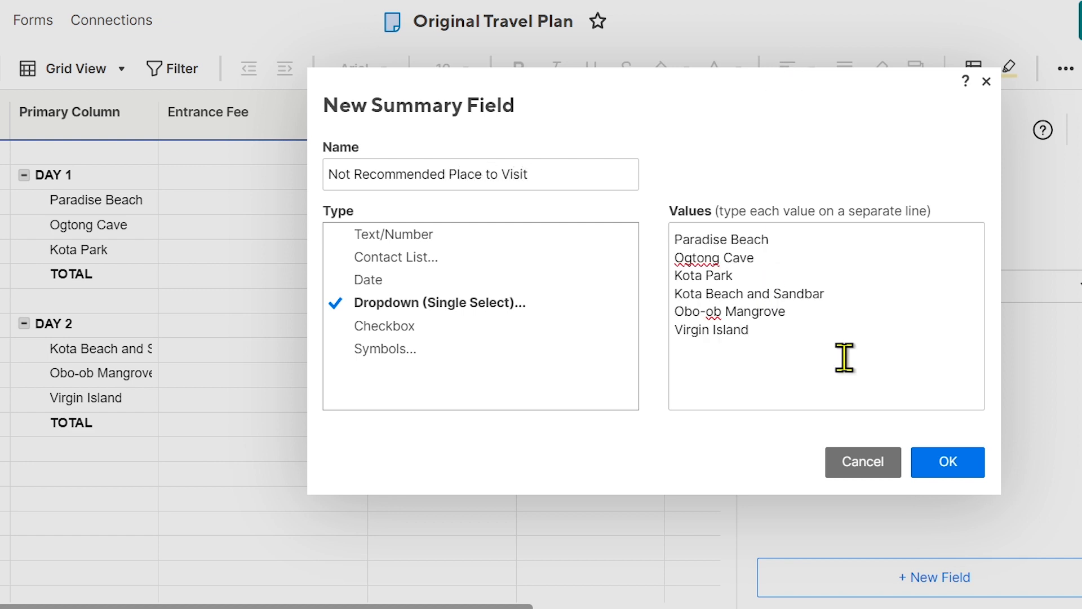
{"action": "left_click", "coordinate": [947, 462]}
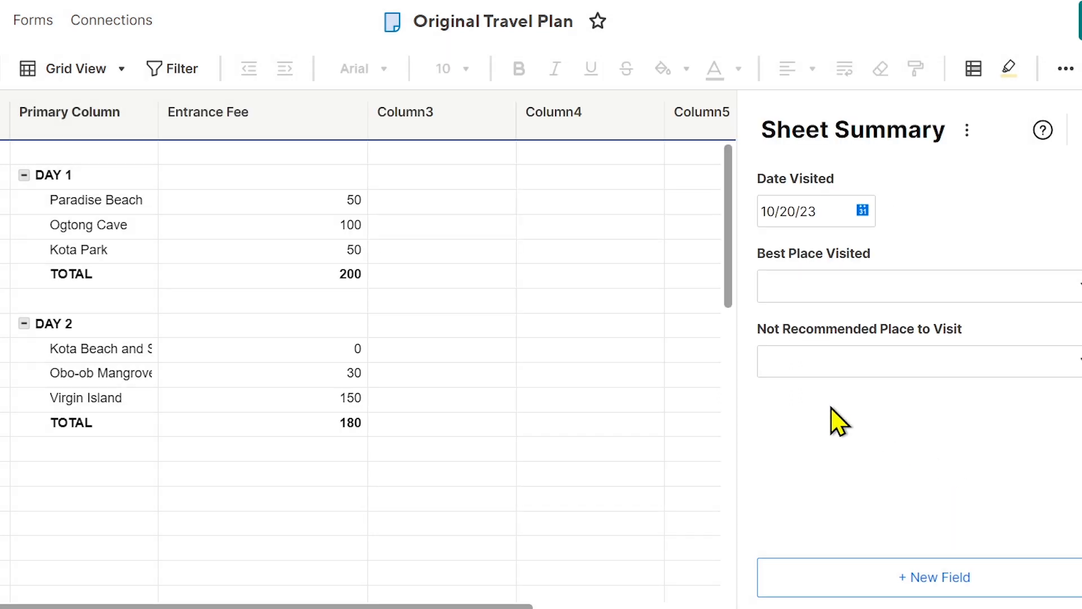
Create a Text/Number summary field named Comments about this trip
{"action": "left_click", "coordinate": [934, 577]}
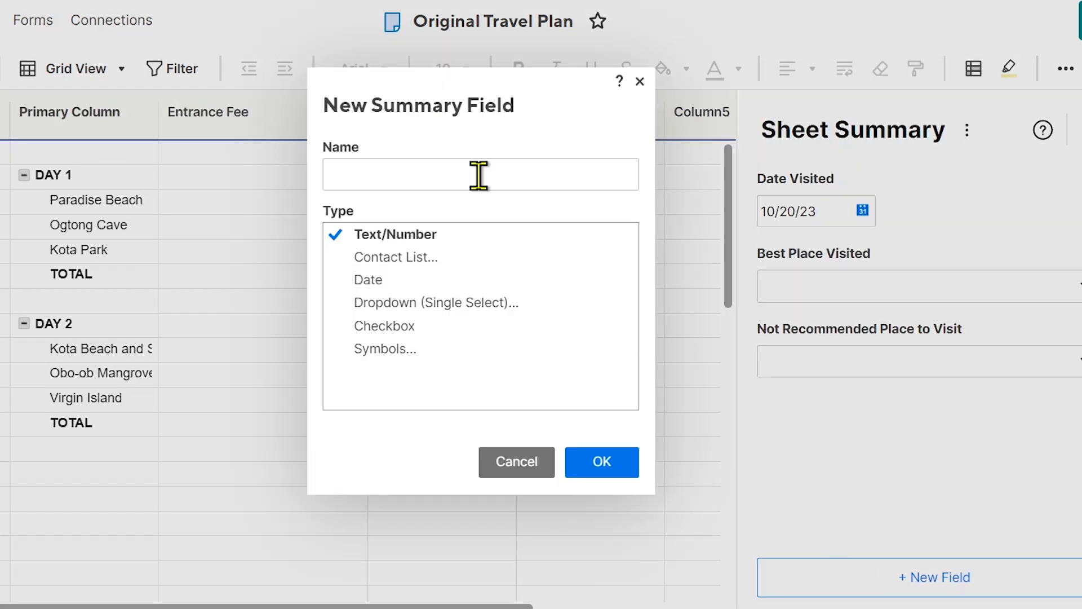
{"action": "type", "text": "Comments about"}
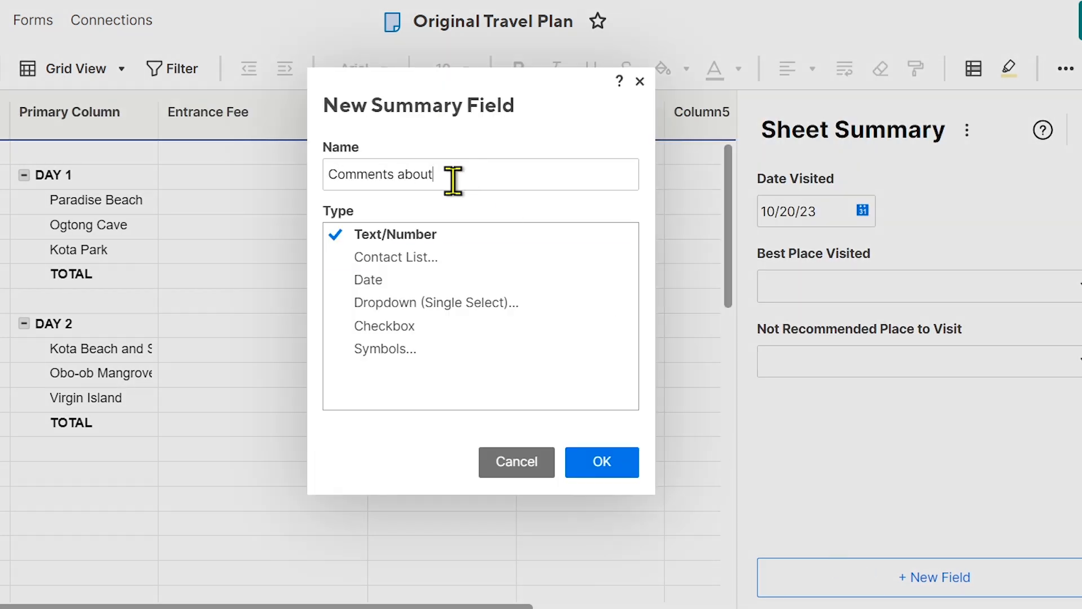
{"action": "type", "text": "this trip"}
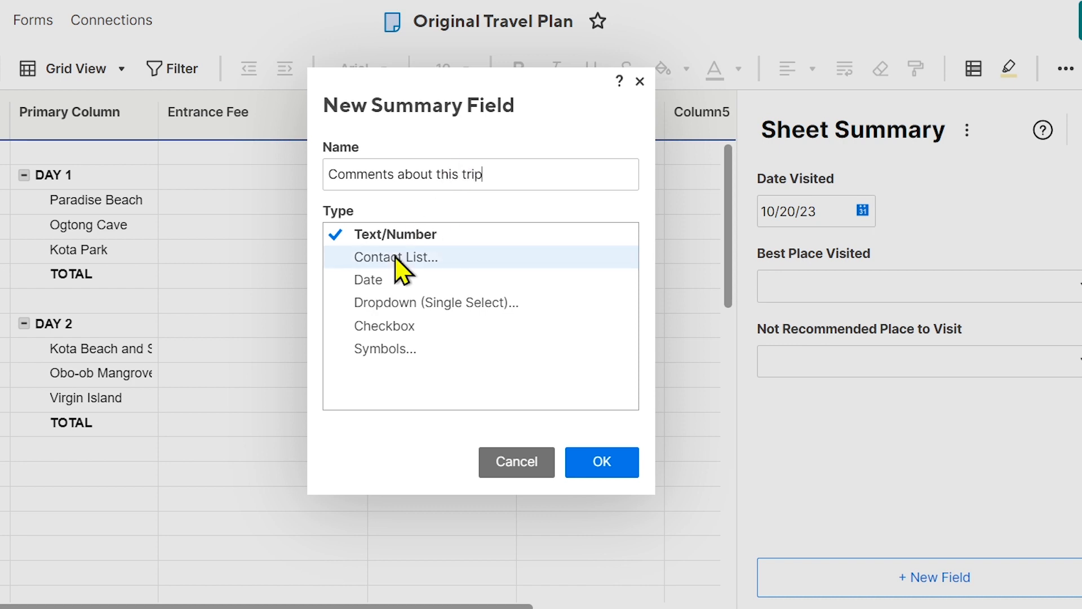
{"action": "mouse_move", "coordinate": [601, 461]}
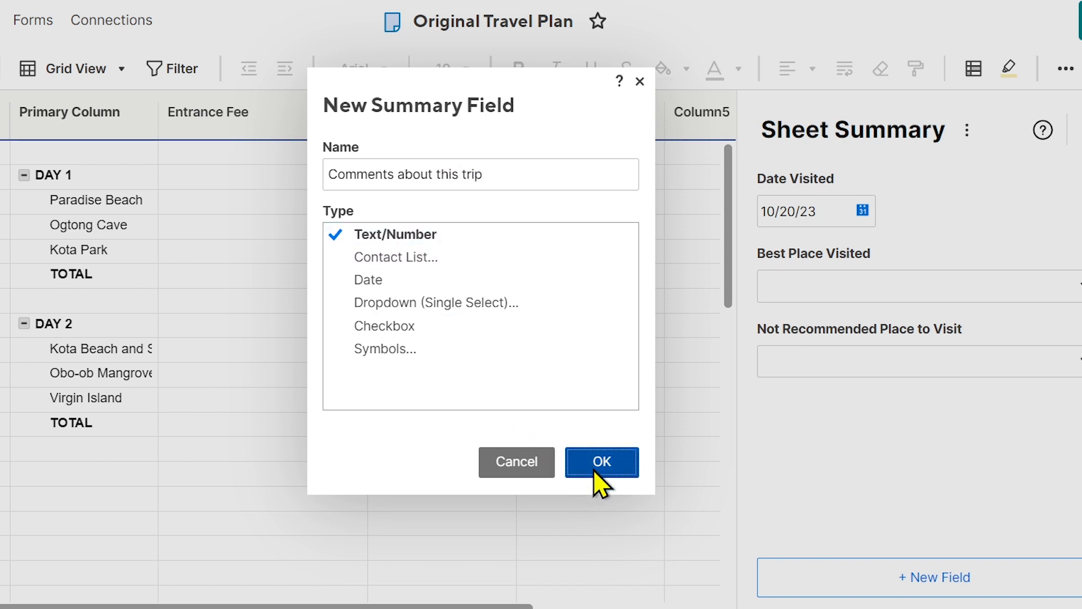
{"action": "left_click", "coordinate": [601, 461]}
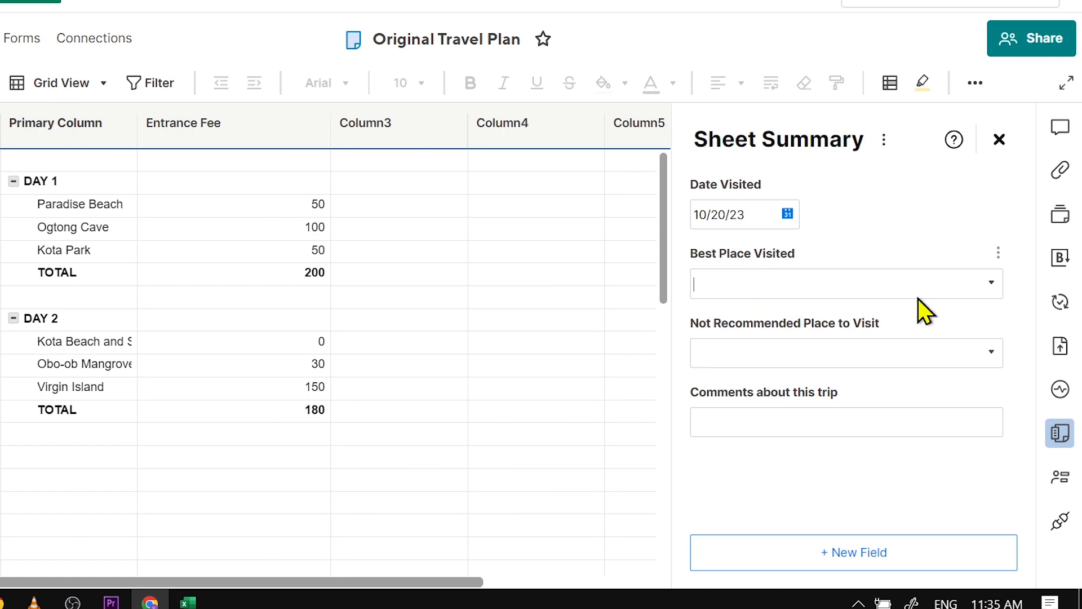
Choose Ogtong Cave as best place and Obo-ob Mangrove as not recommended
{"action": "left_click", "coordinate": [845, 283]}
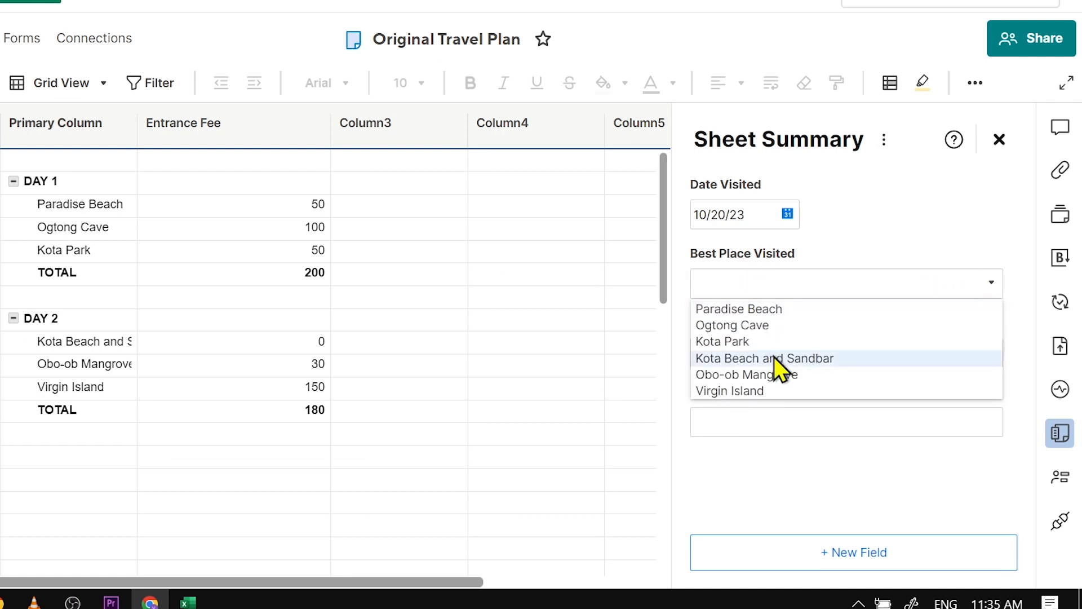
{"action": "left_click", "coordinate": [733, 324]}
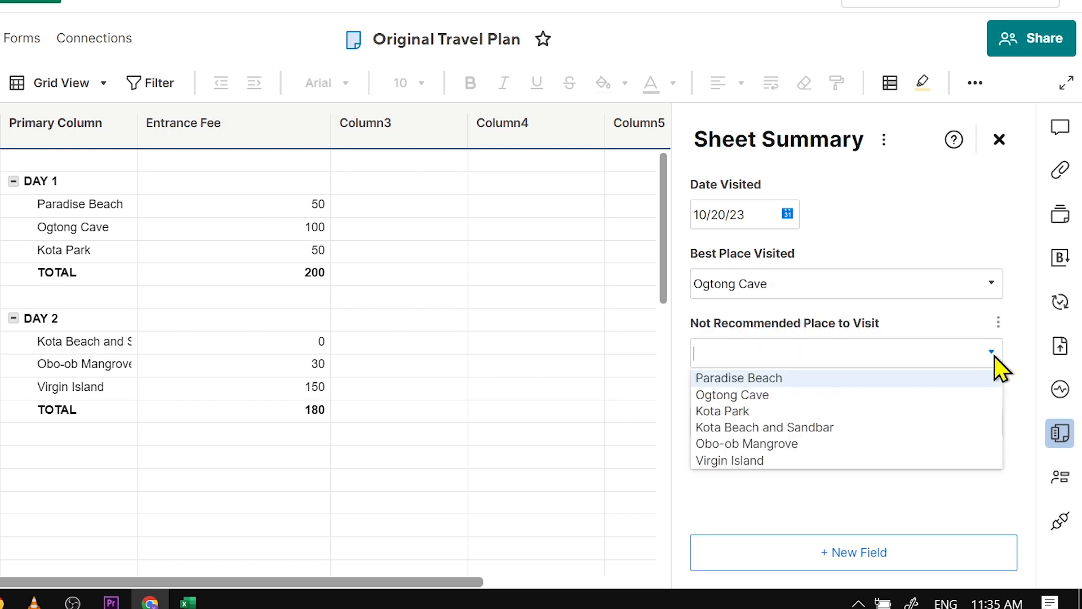
{"action": "mouse_move", "coordinate": [919, 452]}
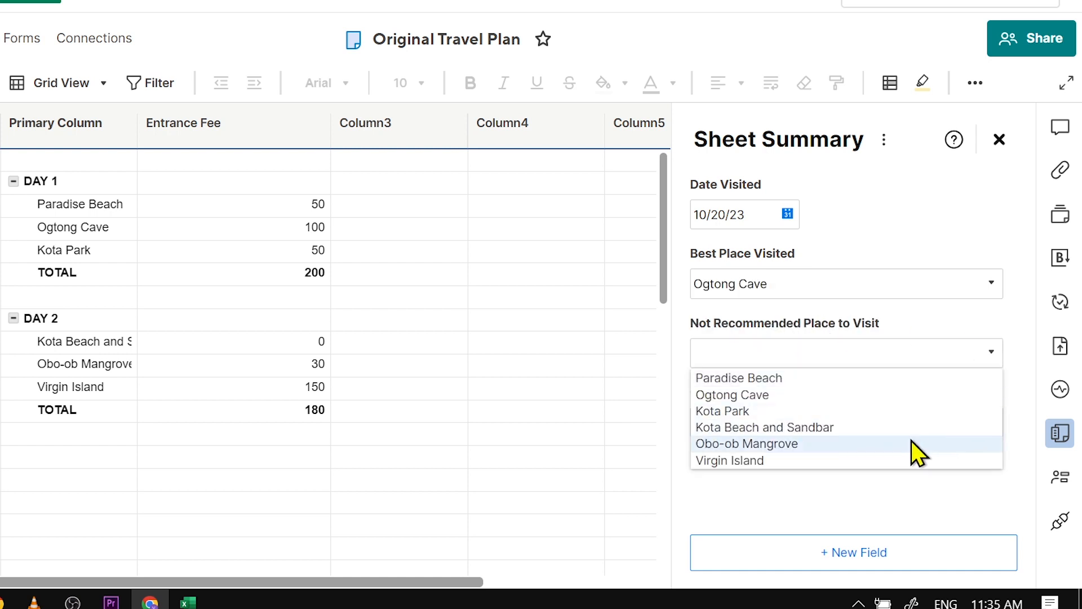
{"action": "left_click", "coordinate": [746, 444]}
{"action": "type", "text": "I like that this "}
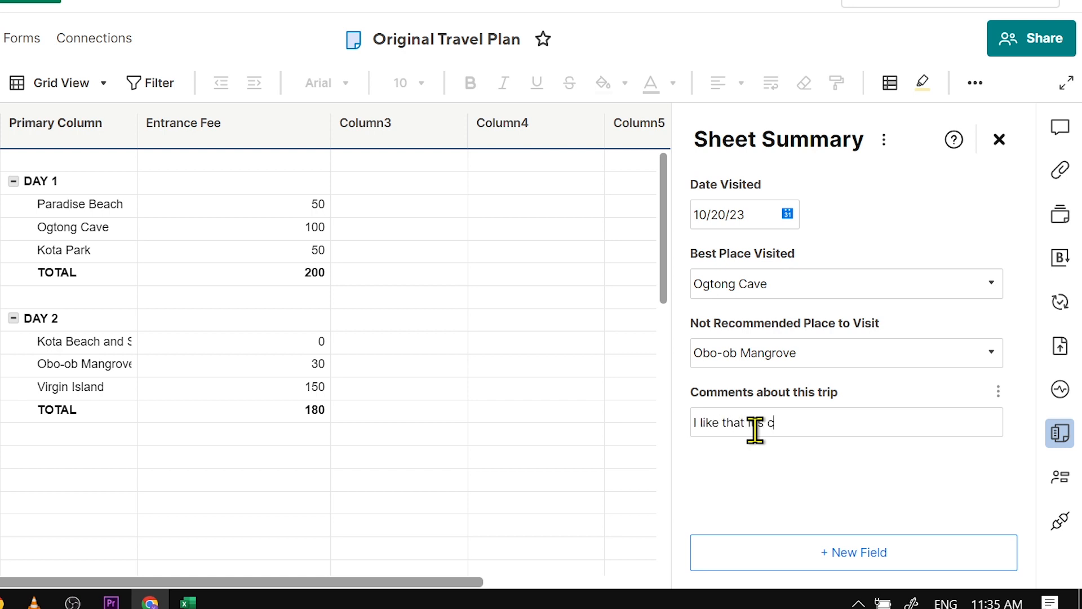
Enter a trip comment saying it was cheap and that people are friendly
{"action": "type", "text": "cheap and that people a"}
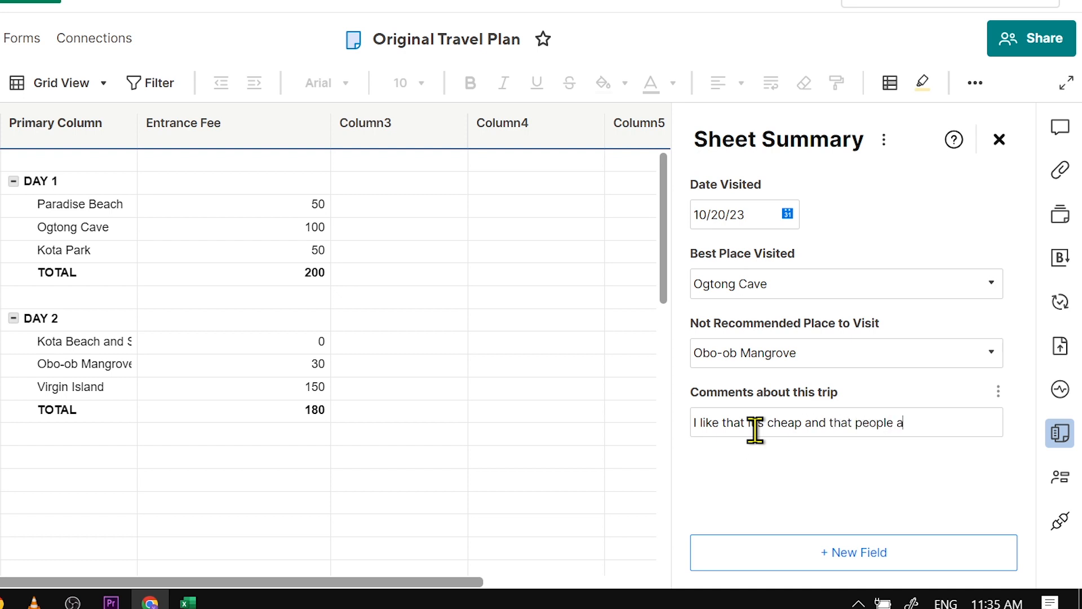
{"action": "type", "text": "re friendly."}
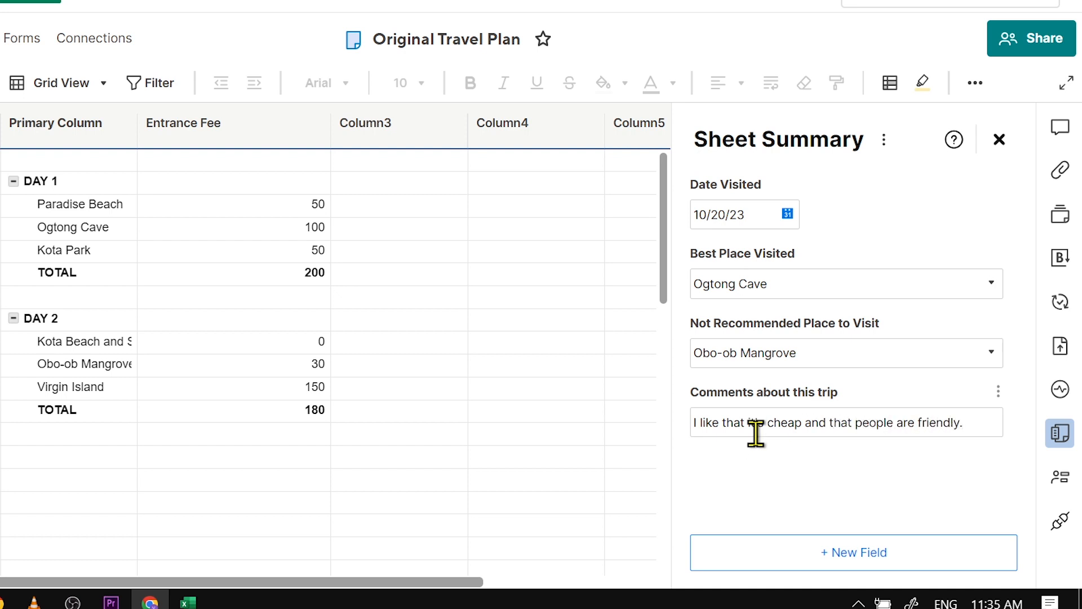
{"action": "left_click", "coordinate": [507, 411]}
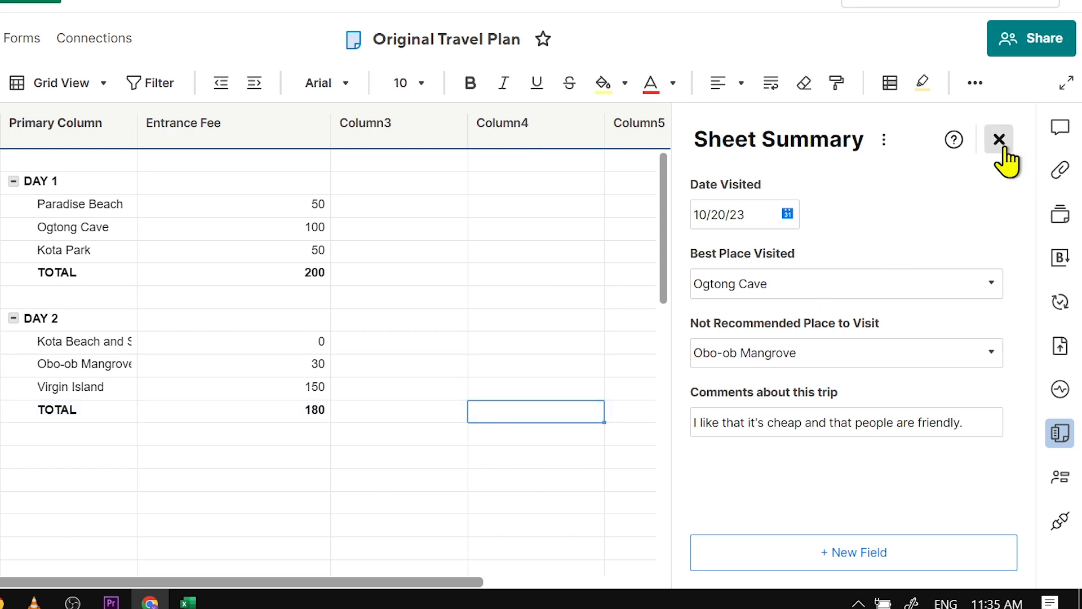
{"action": "mouse_move", "coordinate": [1060, 433]}
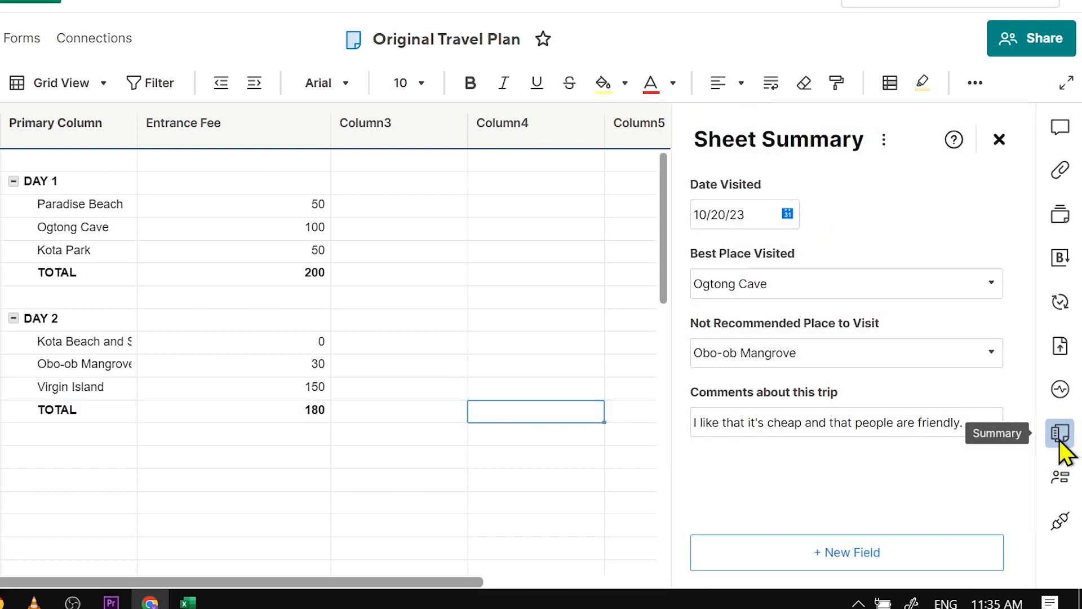